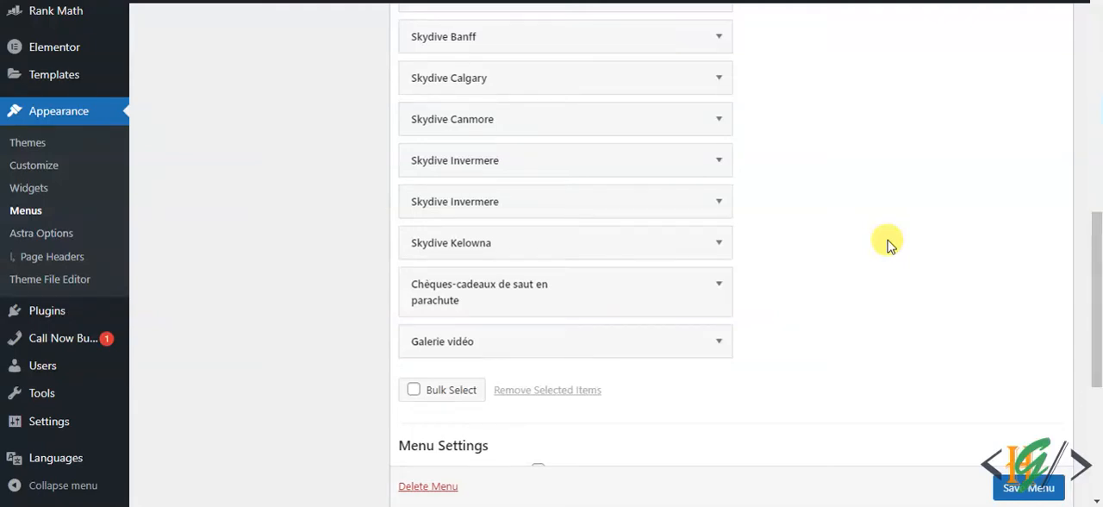
mouse_move(865, 231)
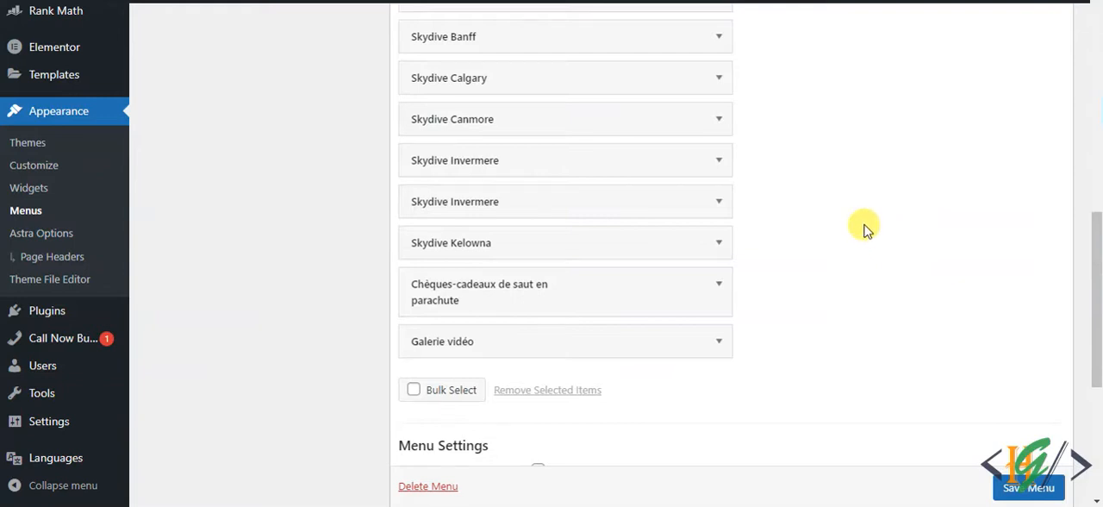
Step: Turn on Bulk Select and tick Galerie vidéo, Chèques-cadeaux de saut en parachute and Skydive Kelowna
scroll("up", 3)
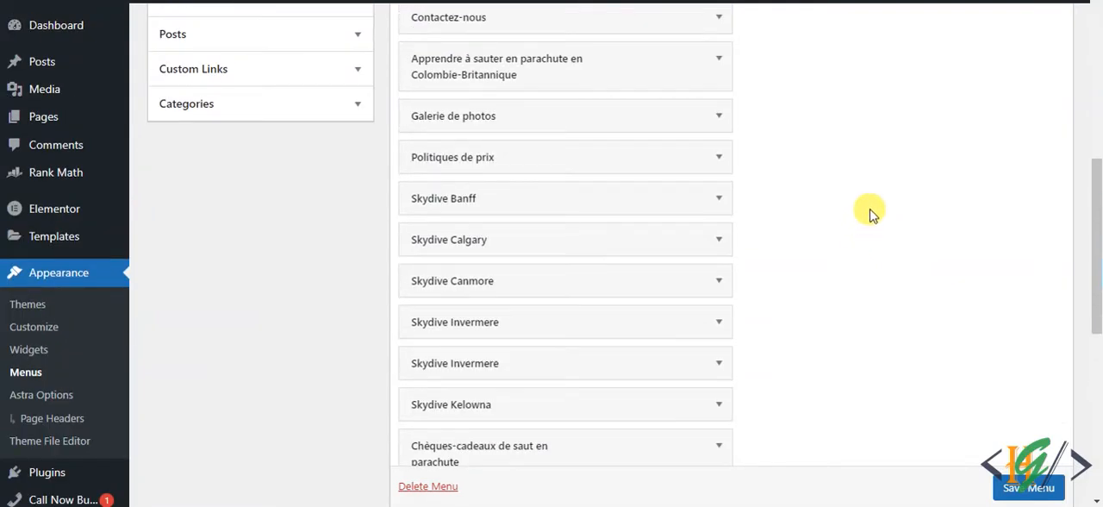
mouse_move(877, 191)
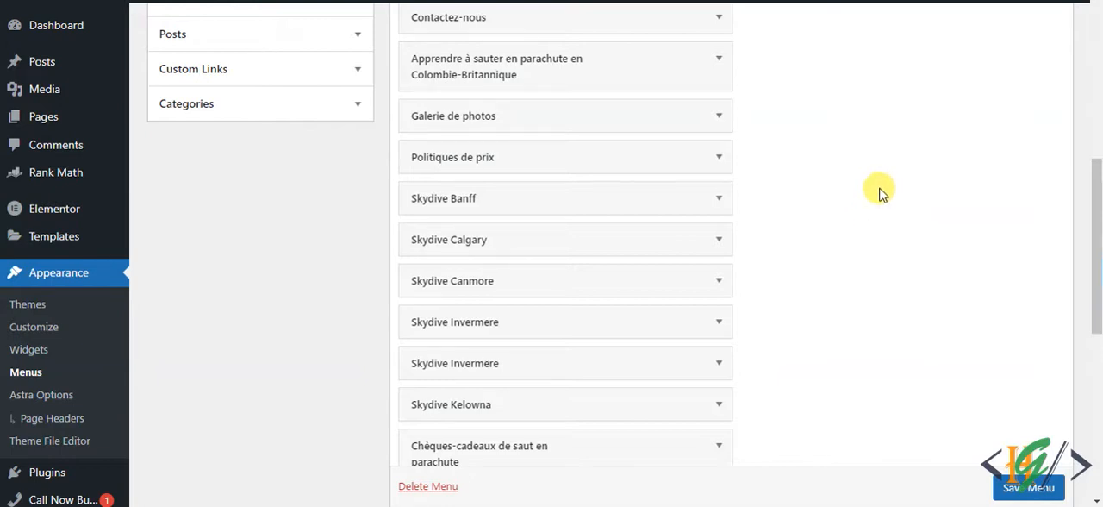
mouse_move(882, 226)
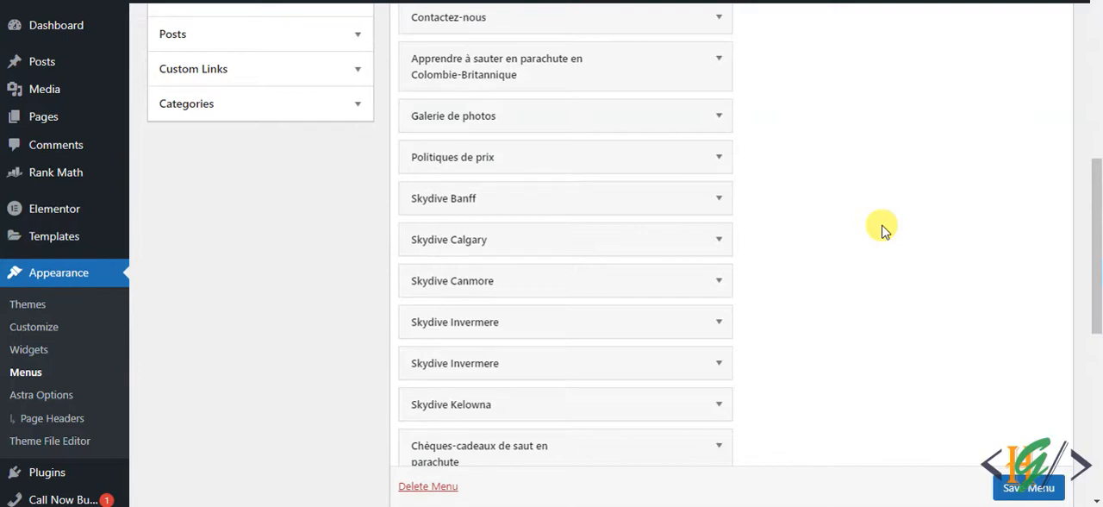
mouse_move(26, 372)
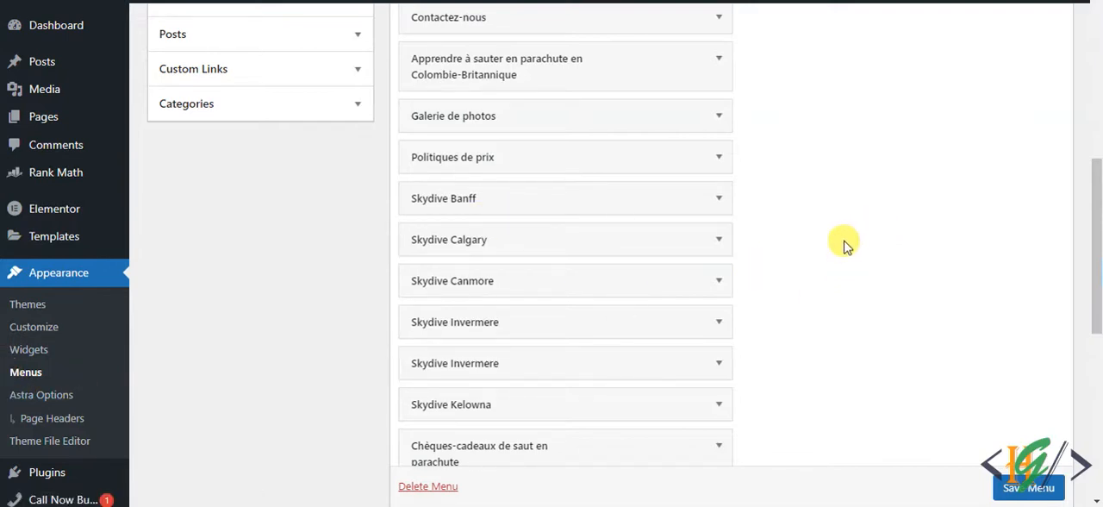
scroll("up", 3)
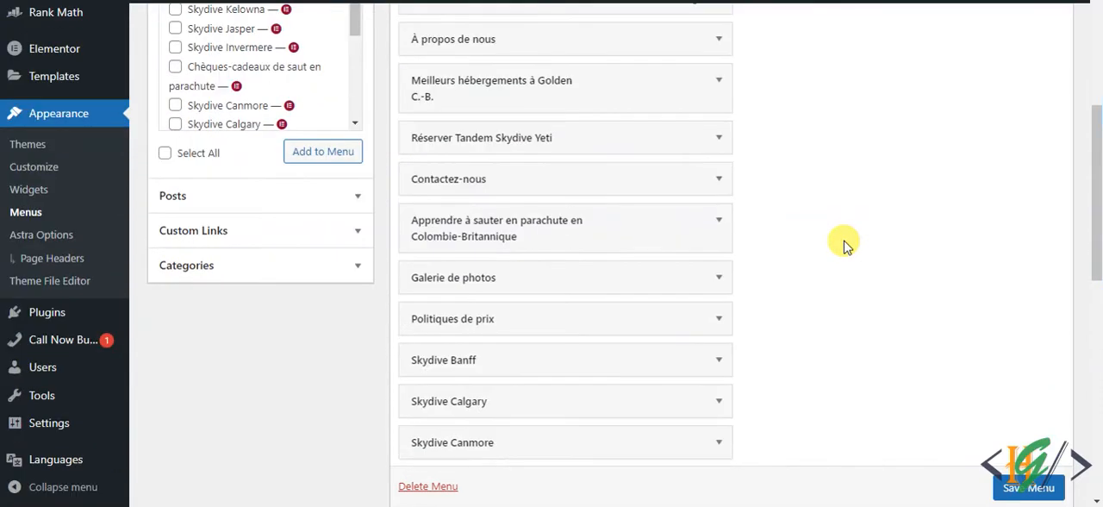
scroll("down", 3)
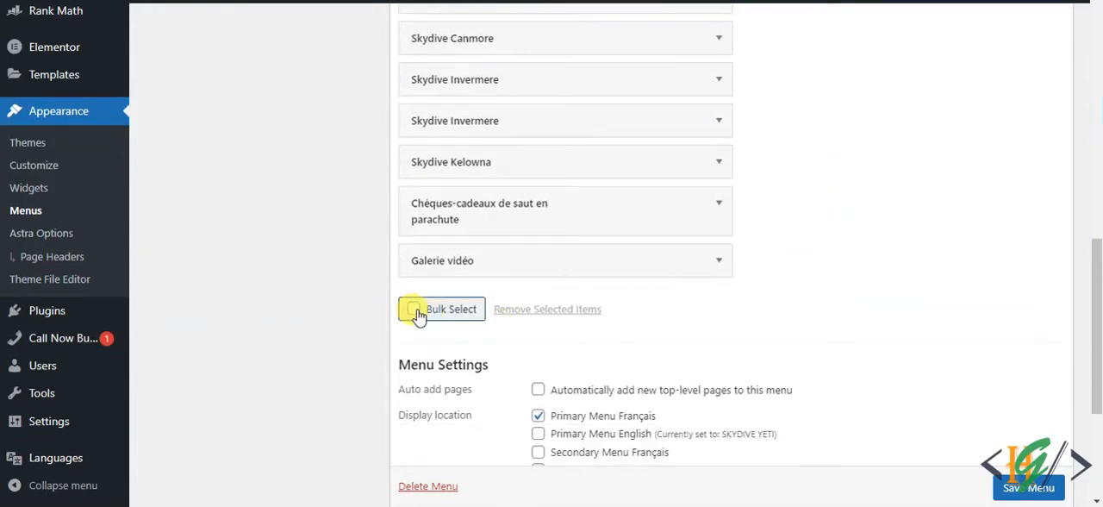
left_click(414, 309)
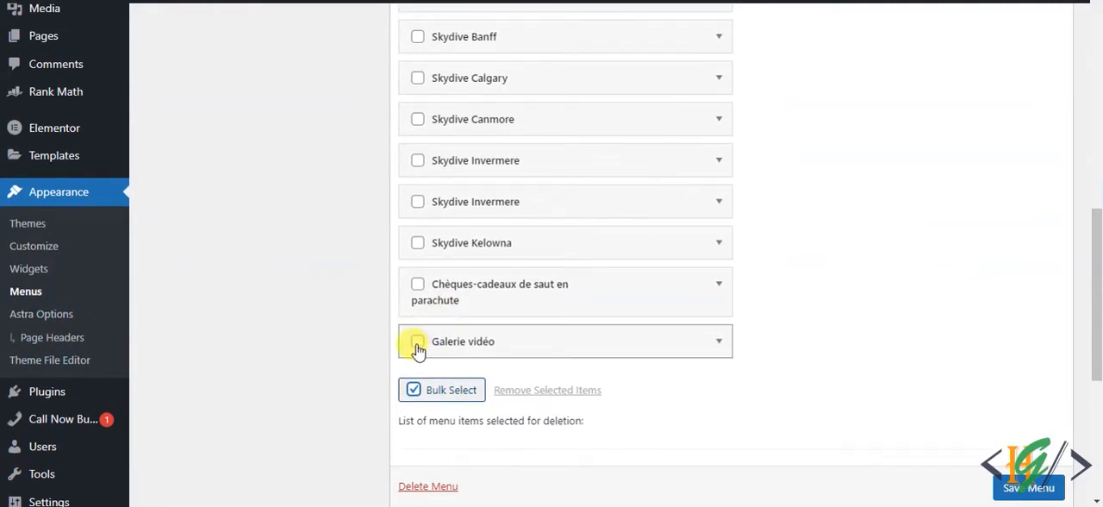
left_click(417, 286)
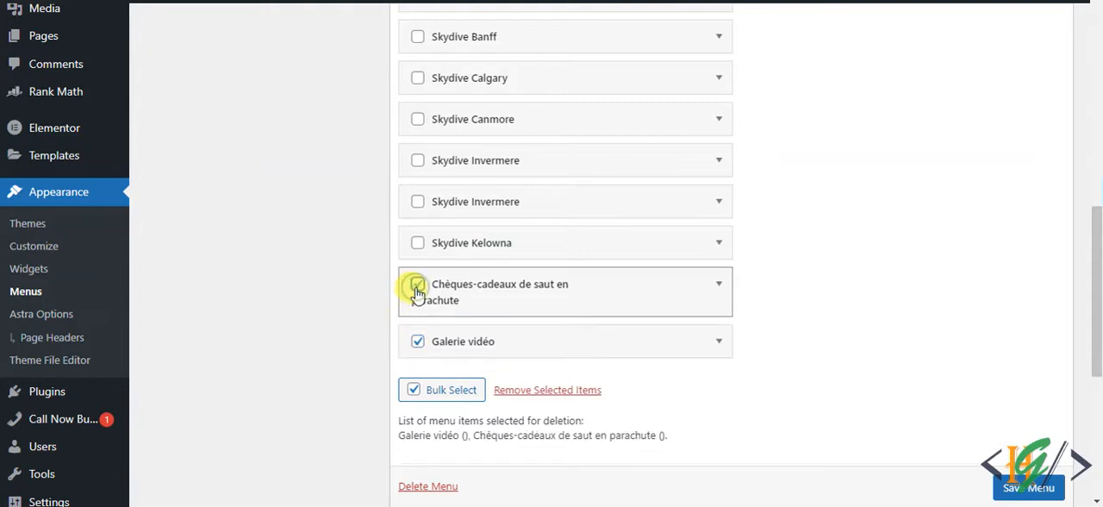
left_click(417, 241)
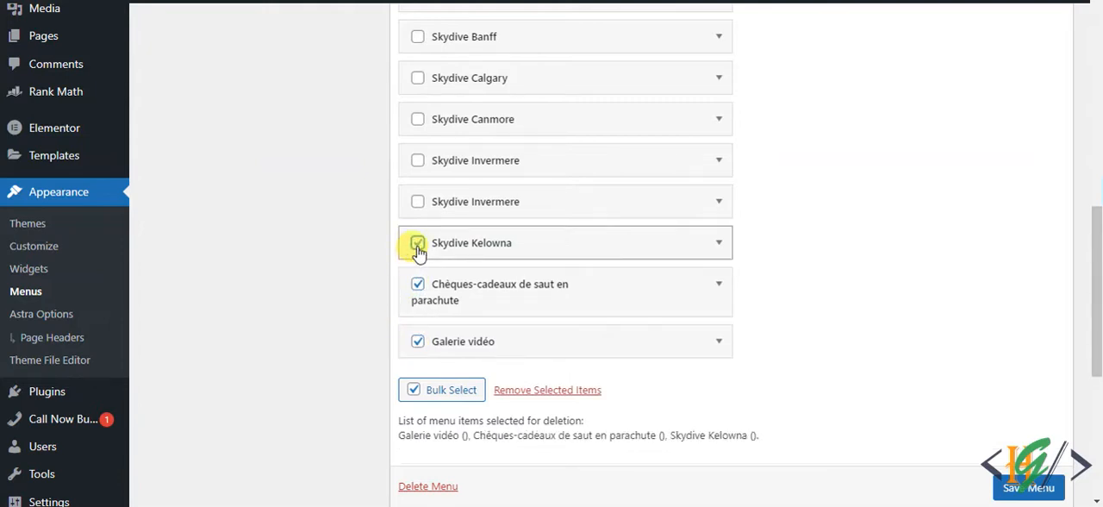
left_click(416, 242)
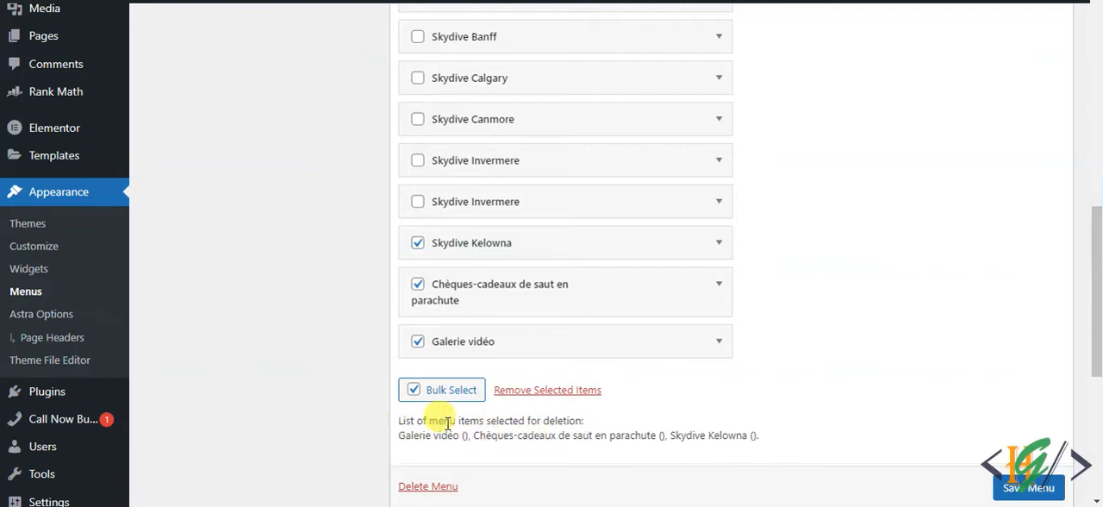
mouse_move(548, 397)
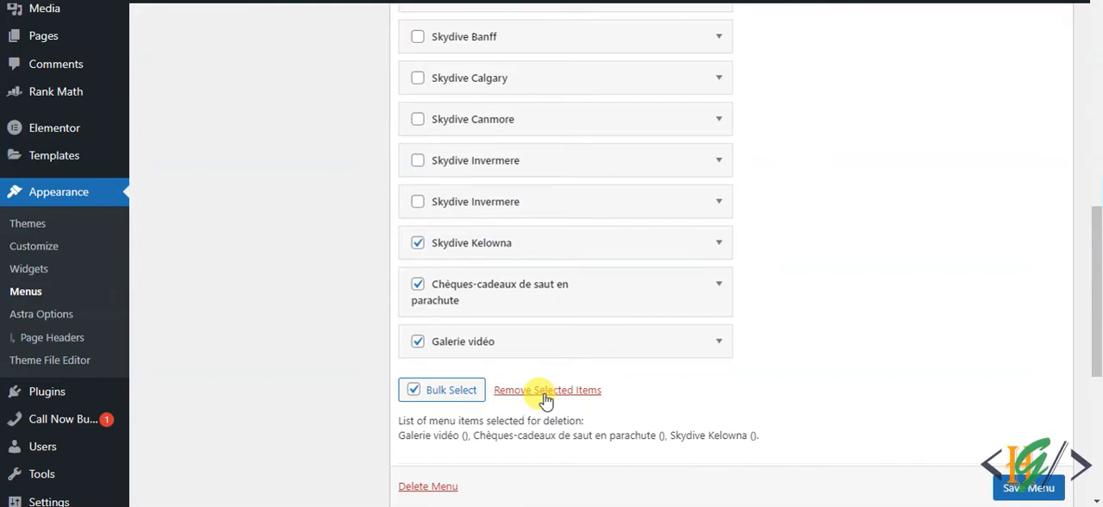
Step: Remove the three selected items so the menu ends with Skydive Invermere
left_click(548, 389)
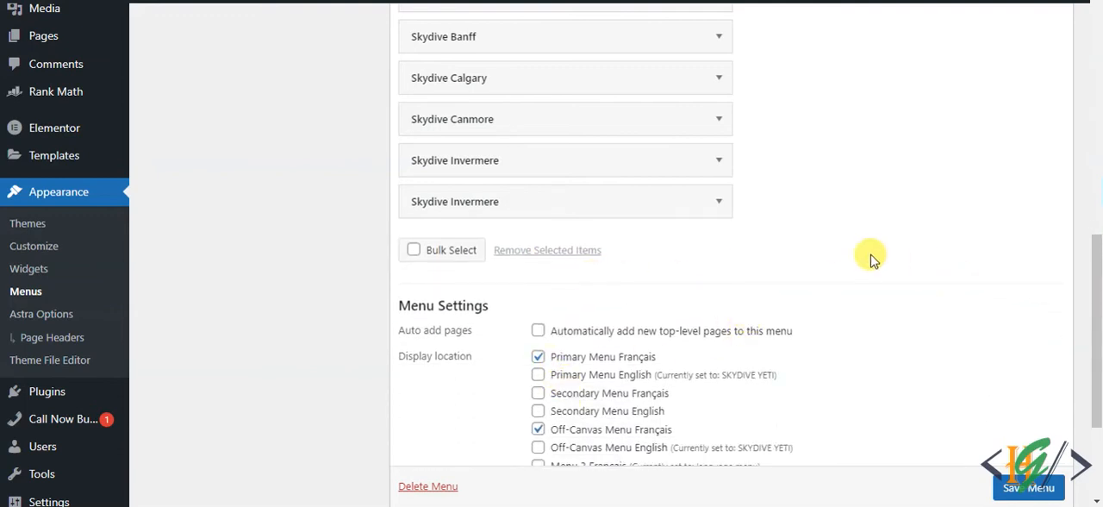
mouse_move(903, 223)
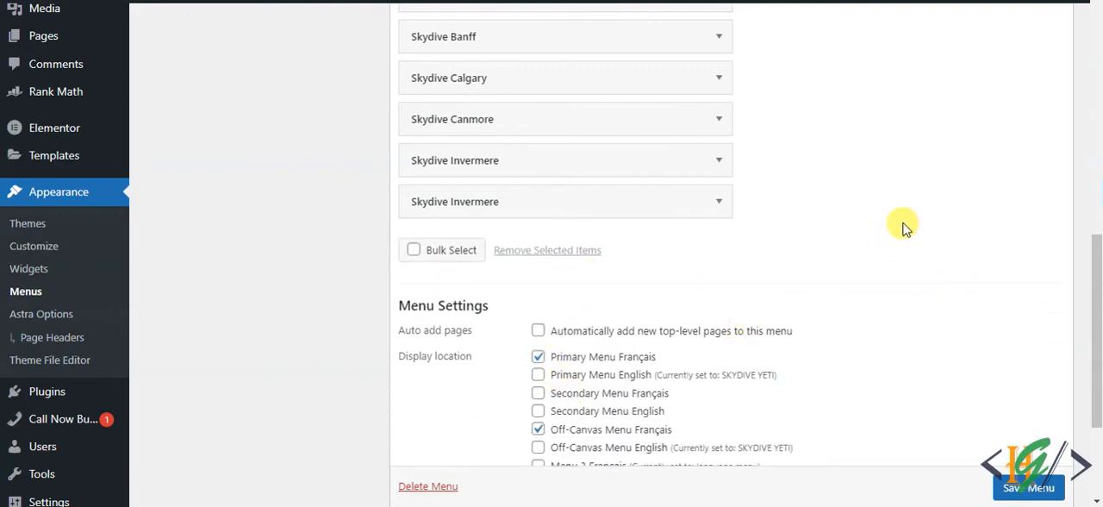
mouse_move(916, 205)
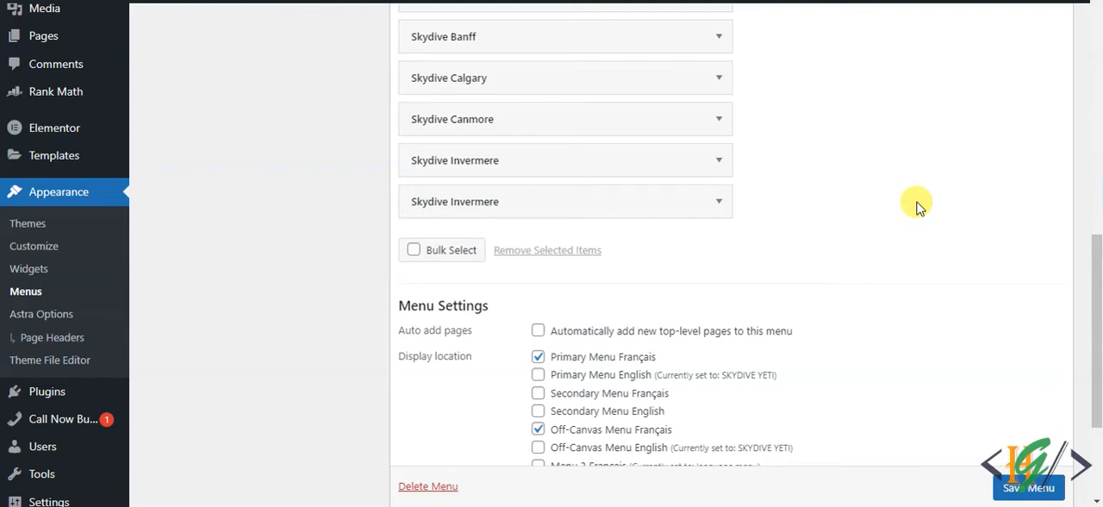
scroll("down", 3)
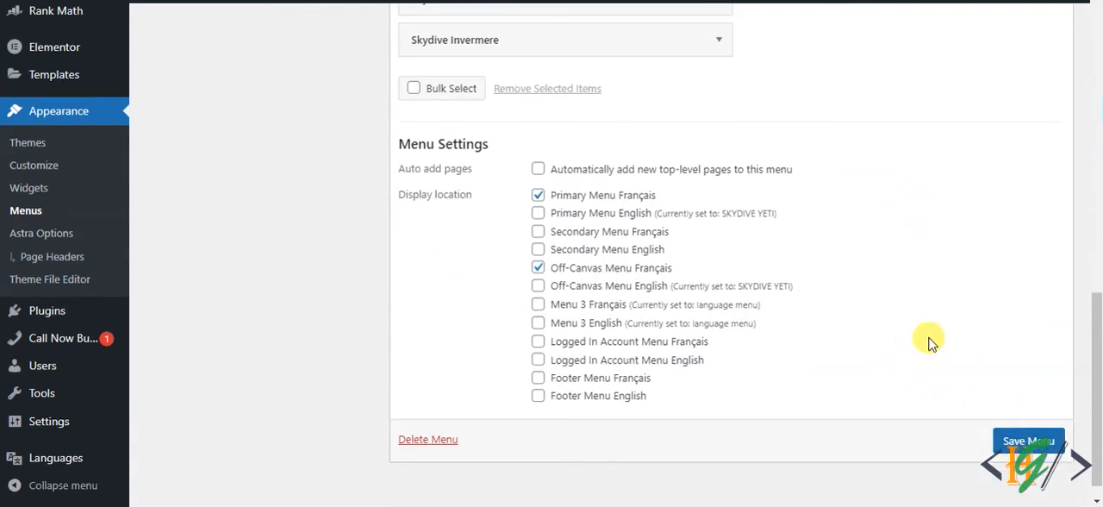
scroll("up", 3)
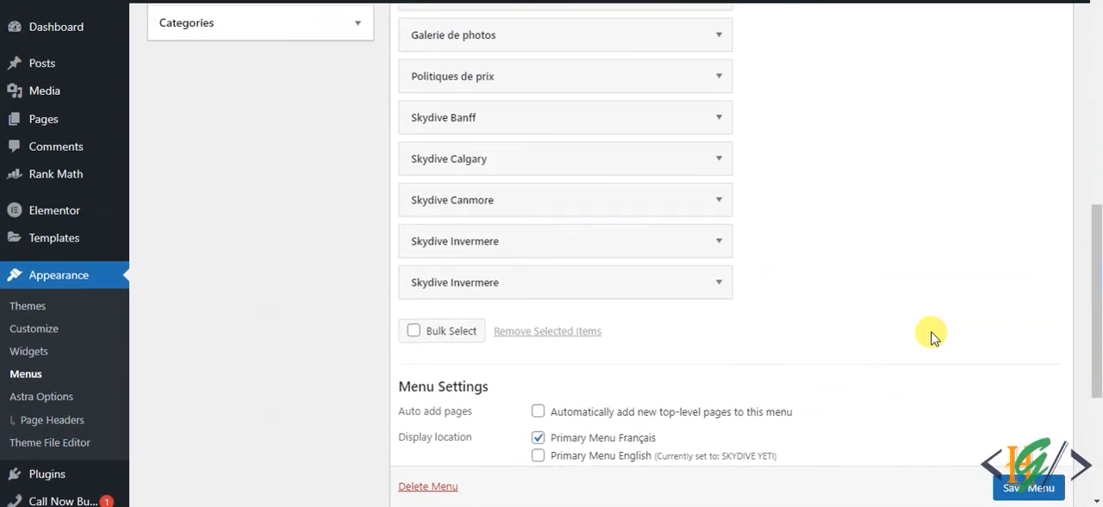
mouse_move(895, 255)
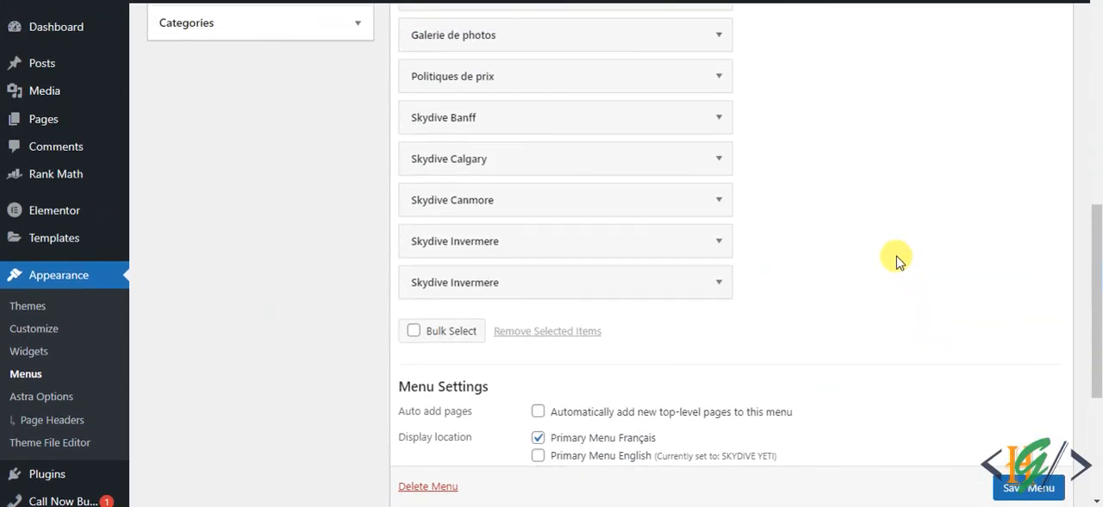
mouse_move(903, 248)
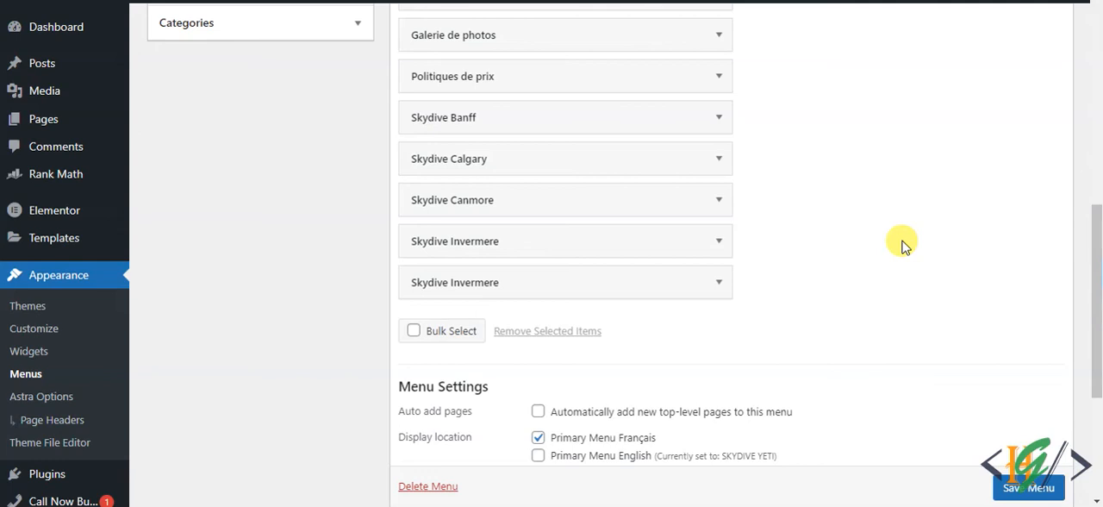